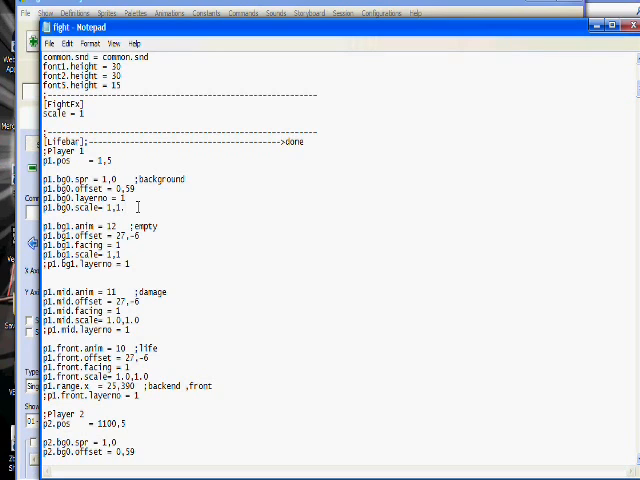
Step: Try vertical scale values 7 and 434 for p1.bg1.scale, then revert it to 1,1
{"action": "type", "text": "7"}
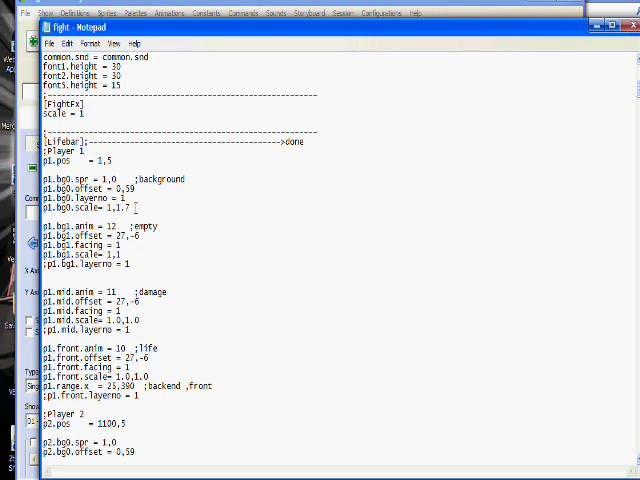
{"action": "mouse_move", "coordinate": [130, 208]}
{"action": "type", "text": "59"}
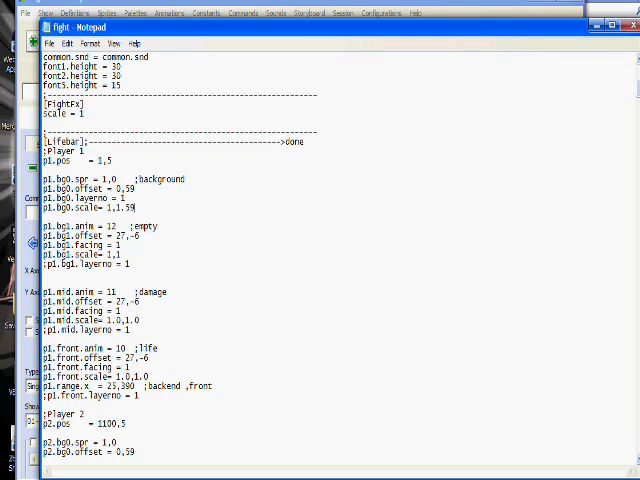
{"action": "type", "text": "434"}
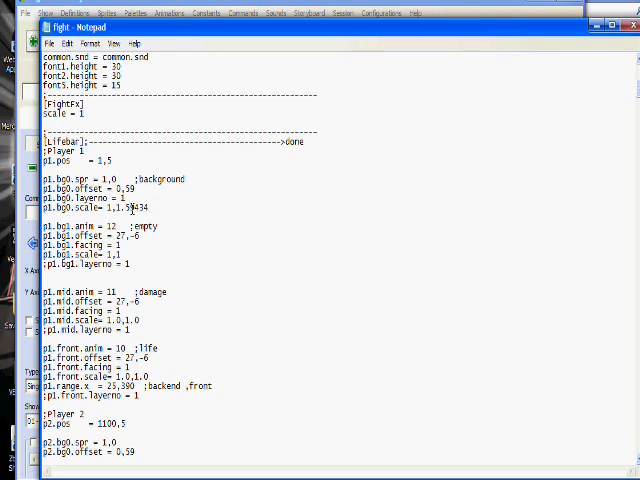
{"action": "double_click", "coordinate": [140, 208]}
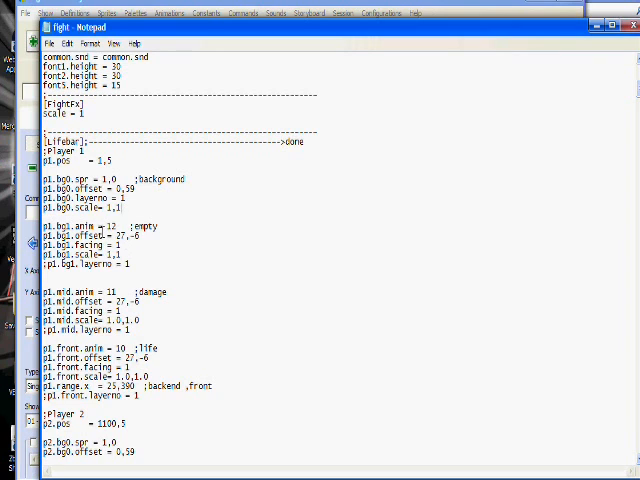
{"action": "double_click", "coordinate": [70, 236]}
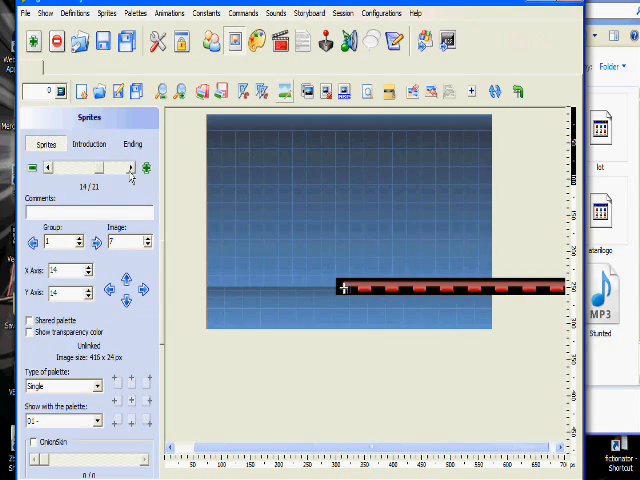
Step: Select the rounded bar-frame sprite in the sprite list to check its size
{"action": "left_click", "coordinate": [48, 168]}
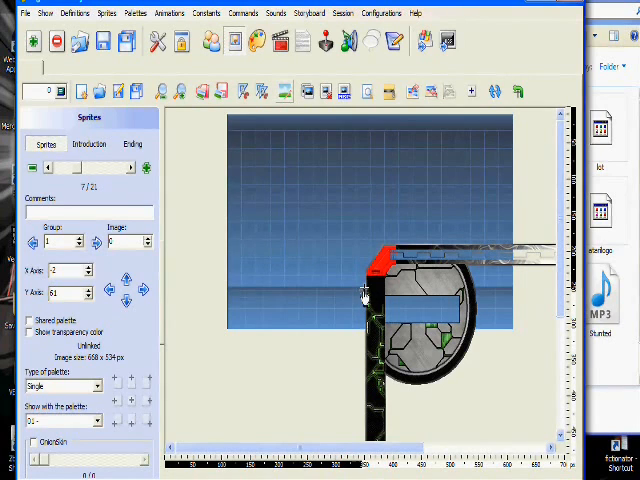
{"action": "mouse_move", "coordinate": [368, 296]}
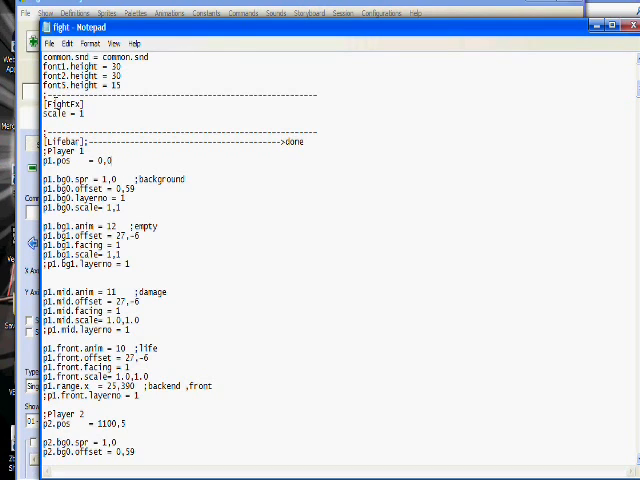
Step: Place the cursor in the P1 lifebar section of fight.def to review its position settings
{"action": "left_click", "coordinate": [150, 160]}
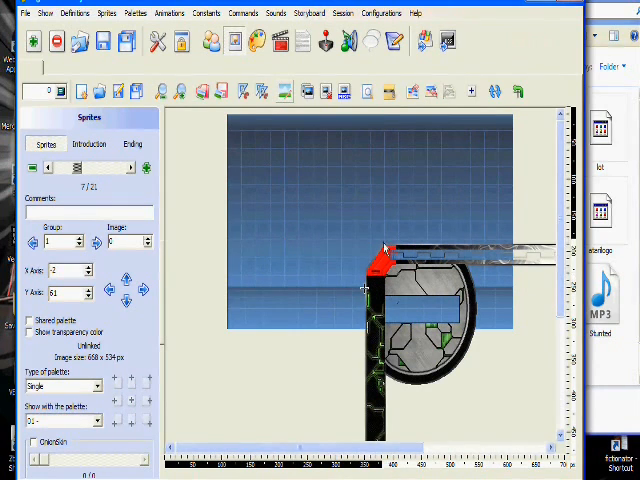
{"action": "mouse_move", "coordinate": [390, 240]}
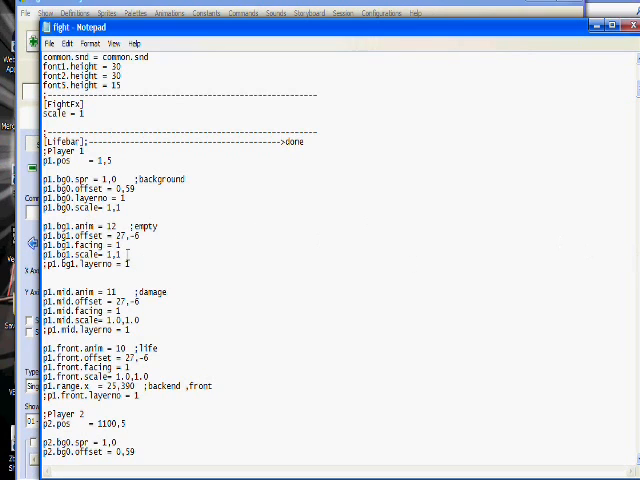
Step: Select the spot under p2.bg1.offset where p2.bg1.facing = -1 is added
{"action": "double_click", "coordinate": [76, 244]}
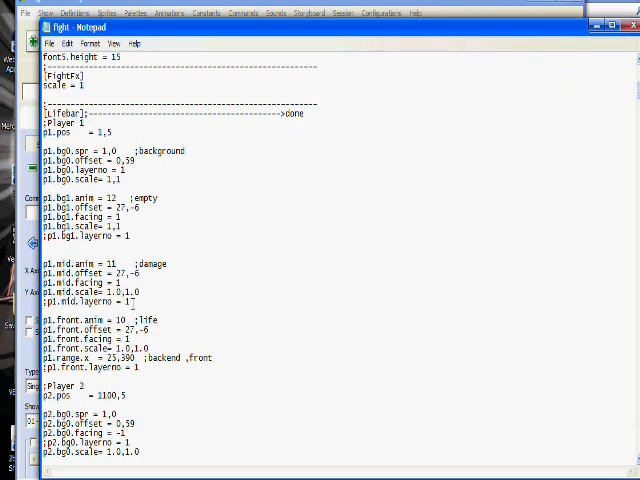
Step: Highlight the P2 background lines in fight.def before viewing the red lifebar sprite
{"action": "left_click_drag", "start_coordinate": [42, 264], "coordinate": [136, 300]}
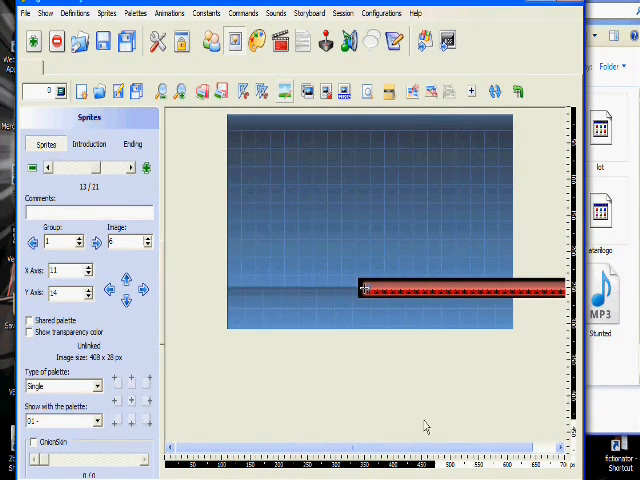
{"action": "mouse_move", "coordinate": [368, 262]}
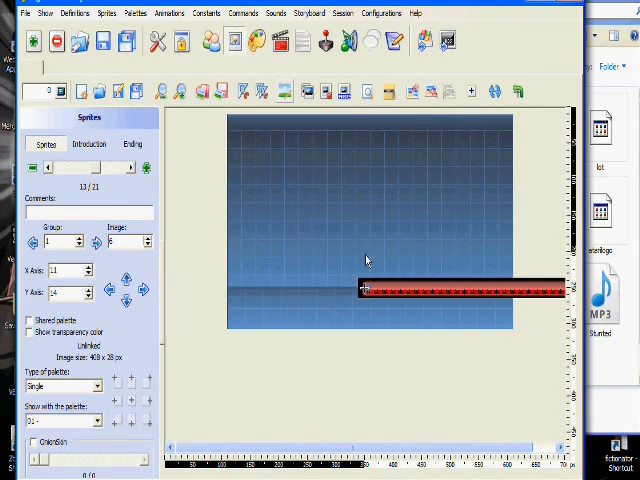
{"action": "mouse_move", "coordinate": [484, 304]}
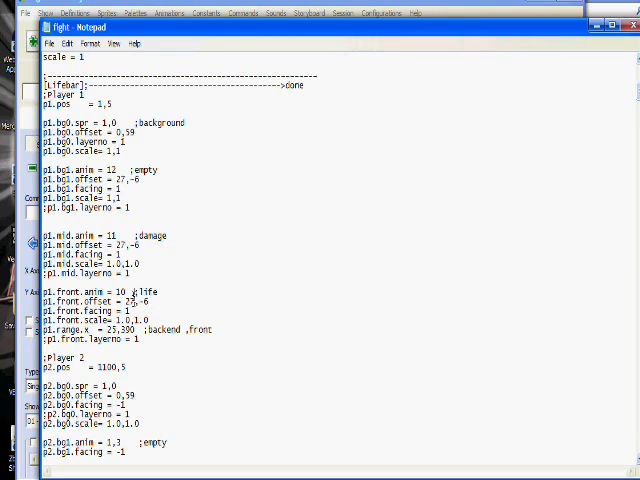
Step: Select the p1.range.x value and change it from 25,000 to about 27,000
{"action": "double_click", "coordinate": [124, 300]}
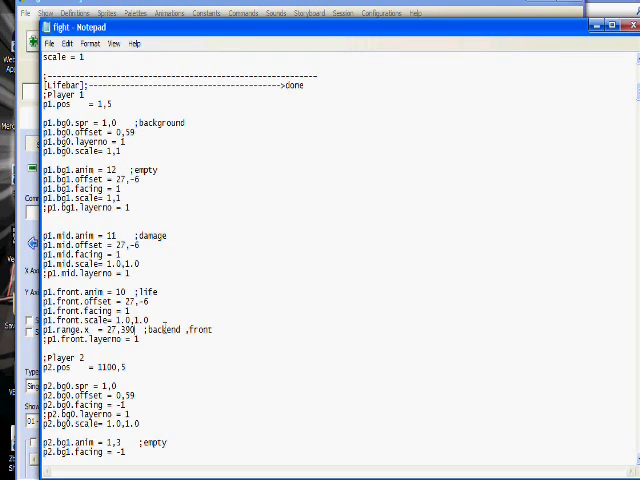
{"action": "mouse_move", "coordinate": [232, 284]}
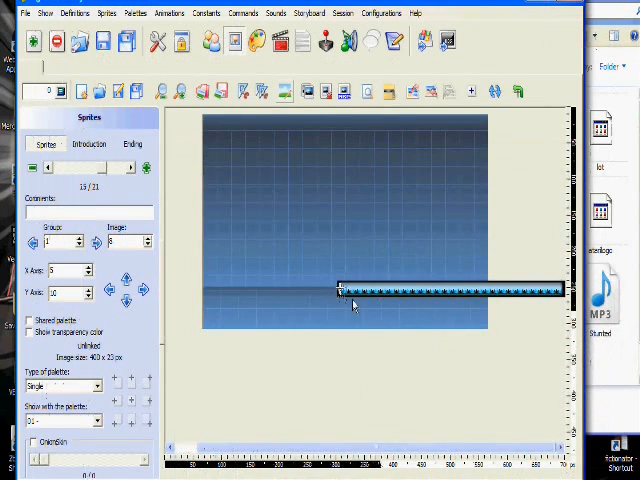
{"action": "mouse_move", "coordinate": [548, 312]}
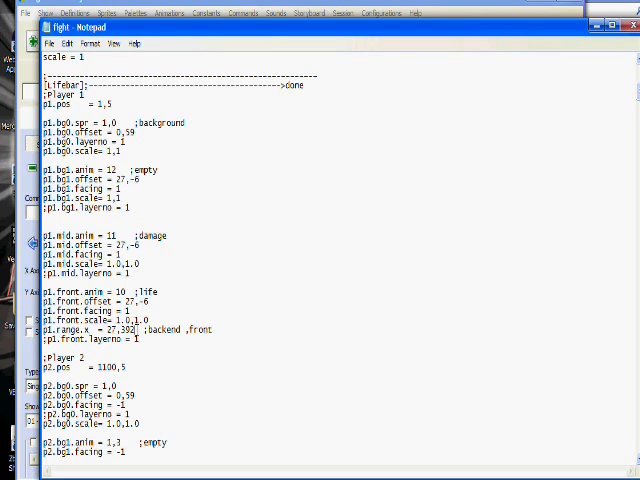
{"action": "double_click", "coordinate": [196, 328]}
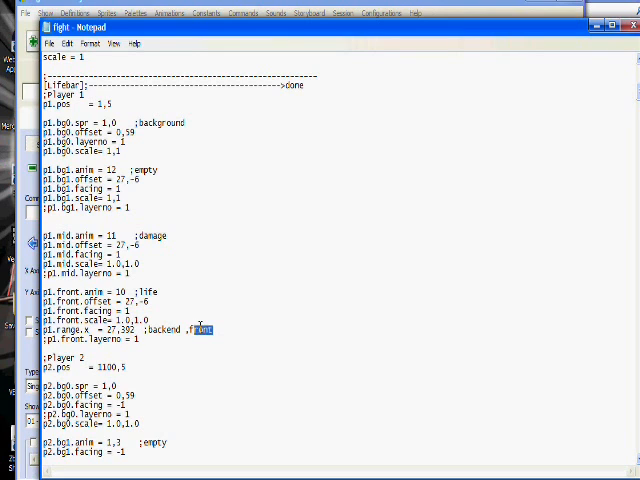
{"action": "triple_click", "coordinate": [120, 330]}
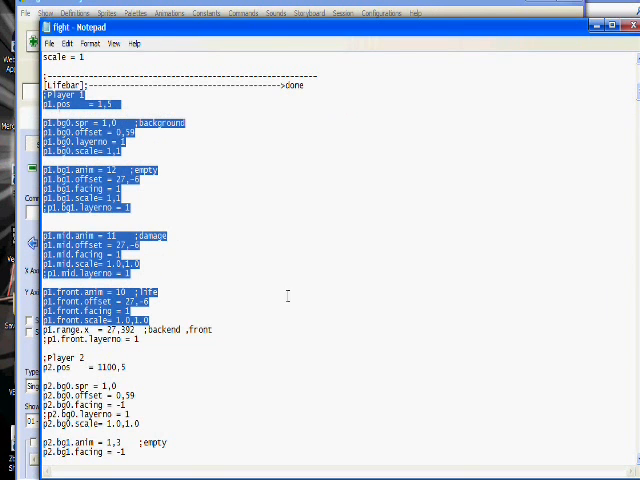
{"action": "scroll", "scroll_direction": "down", "scroll_amount": 3}
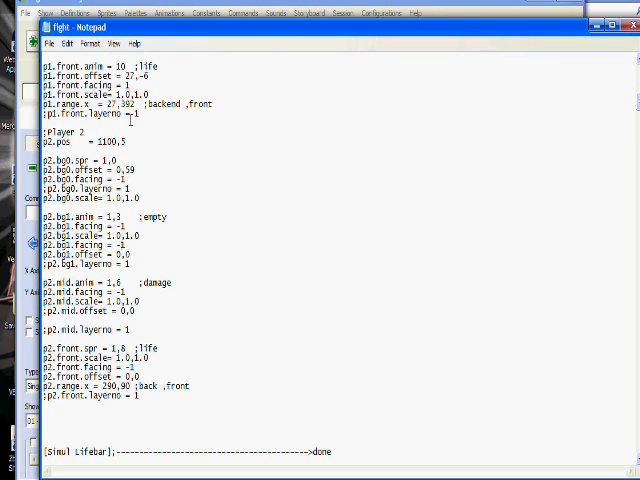
Step: Highlight the p2.range.x line in fight.def and scroll down through the P2 section
{"action": "triple_click", "coordinate": [84, 142]}
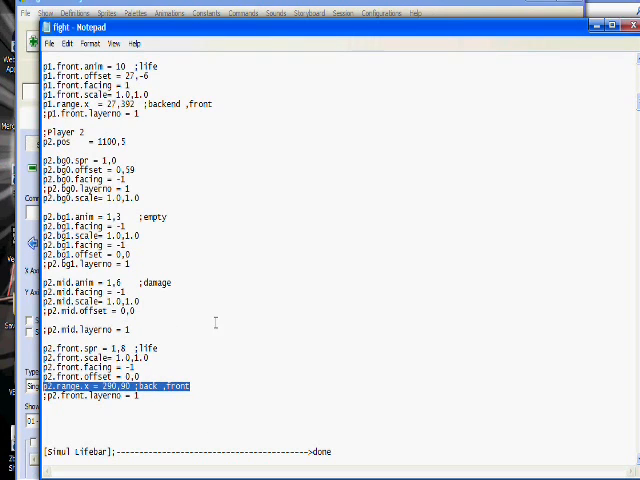
{"action": "scroll", "scroll_direction": "down", "scroll_amount": 3}
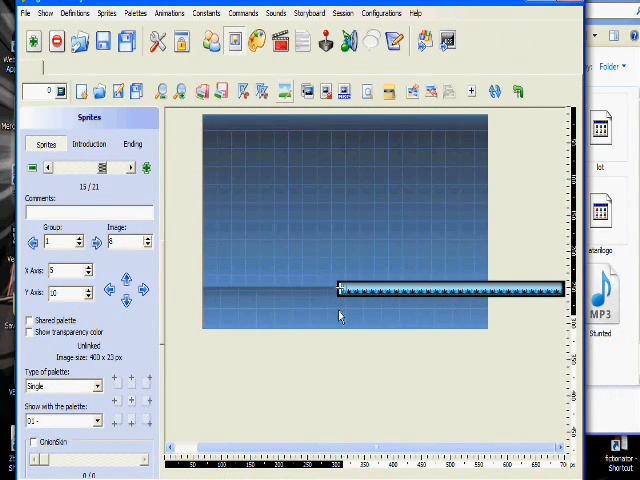
{"action": "mouse_move", "coordinate": [332, 258]}
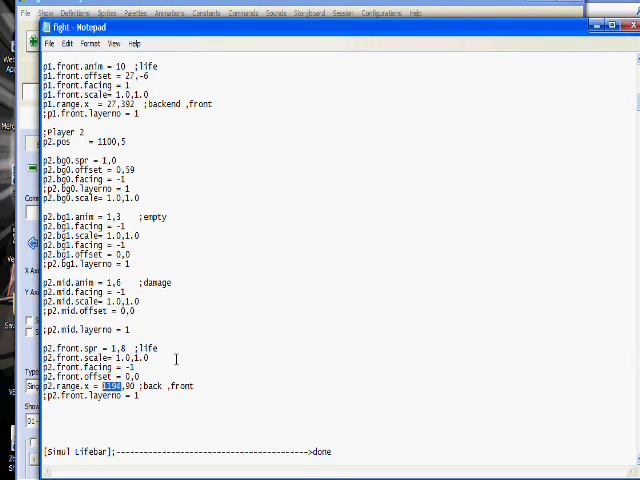
{"action": "mouse_move", "coordinate": [278, 270]}
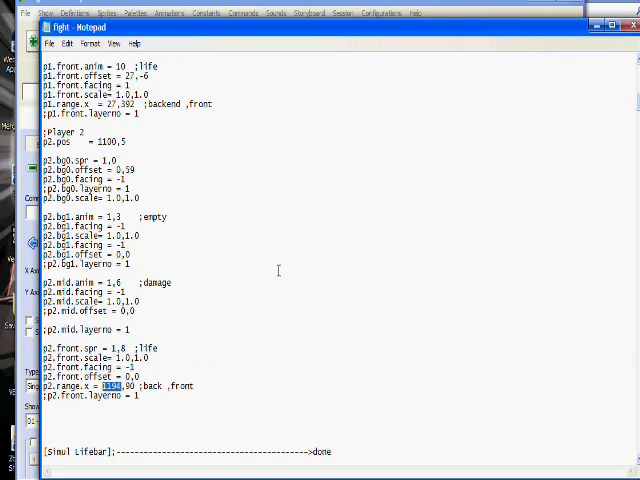